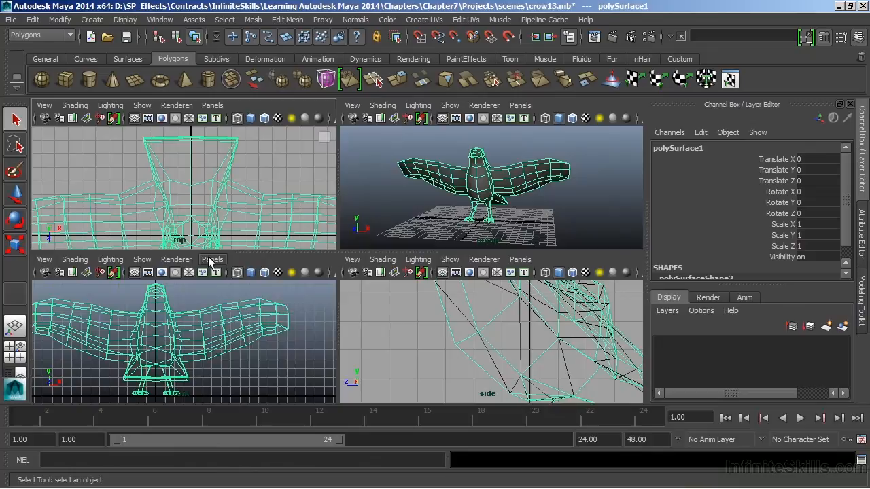
Switch the lower-left viewport to the UV Texture Editor
left_click(212, 259)
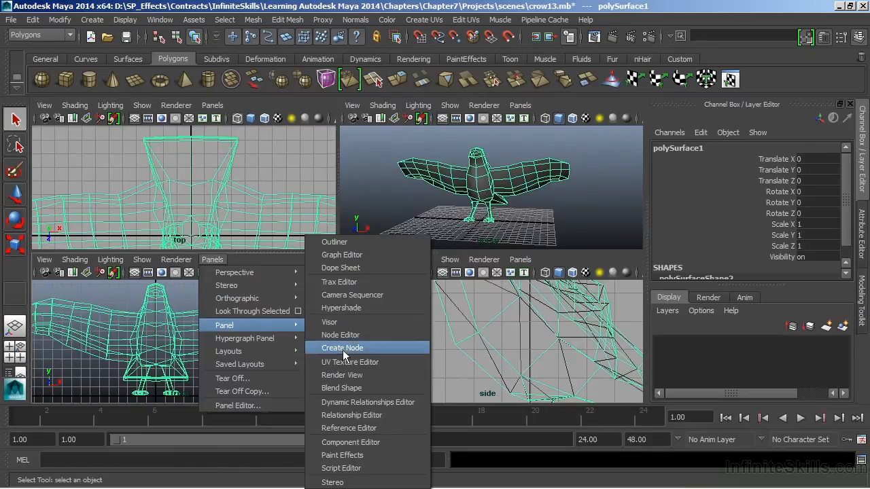
left_click(350, 362)
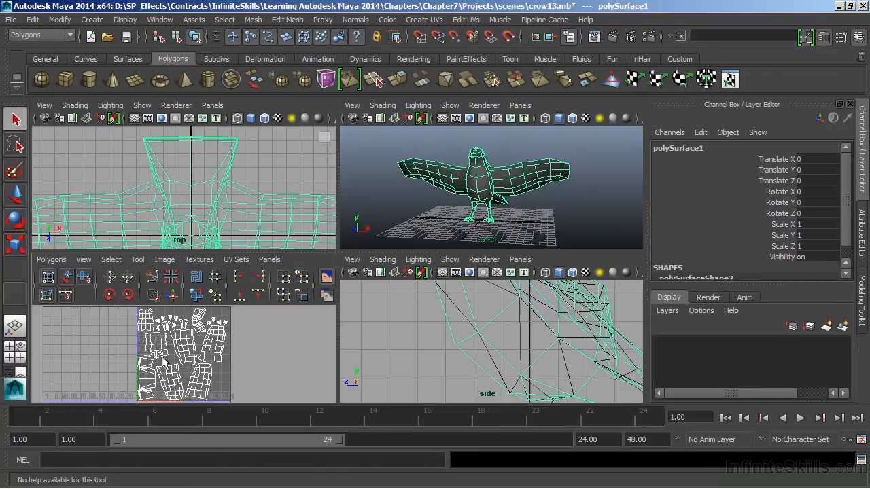
mouse_move(235, 350)
type("cro")
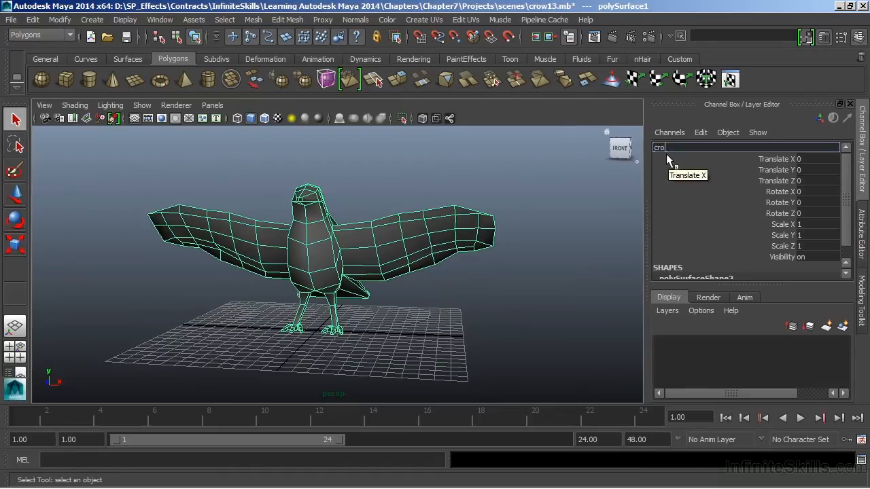
Confirm the model's new name, crow
key("Return")
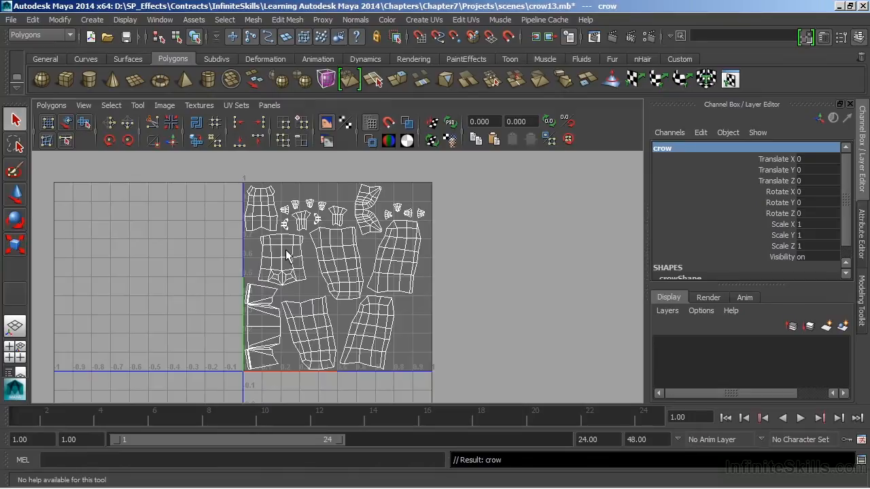
mouse_move(338, 217)
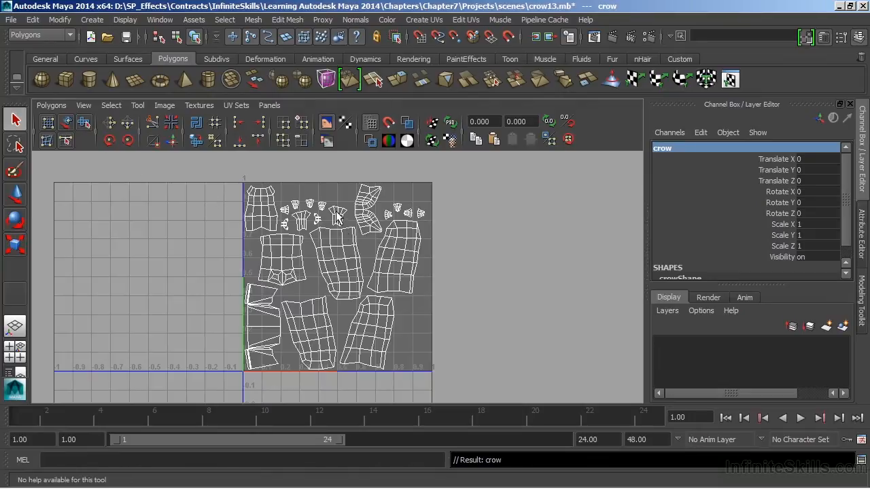
mouse_move(294, 232)
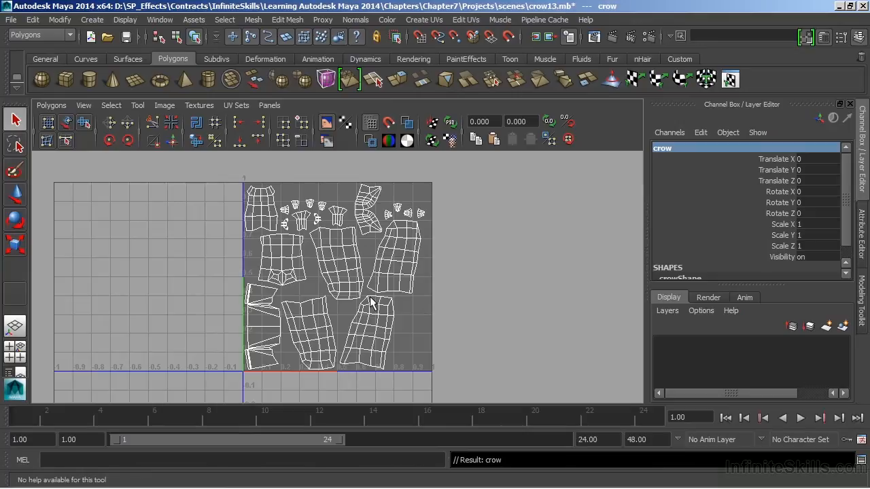
mouse_move(365, 299)
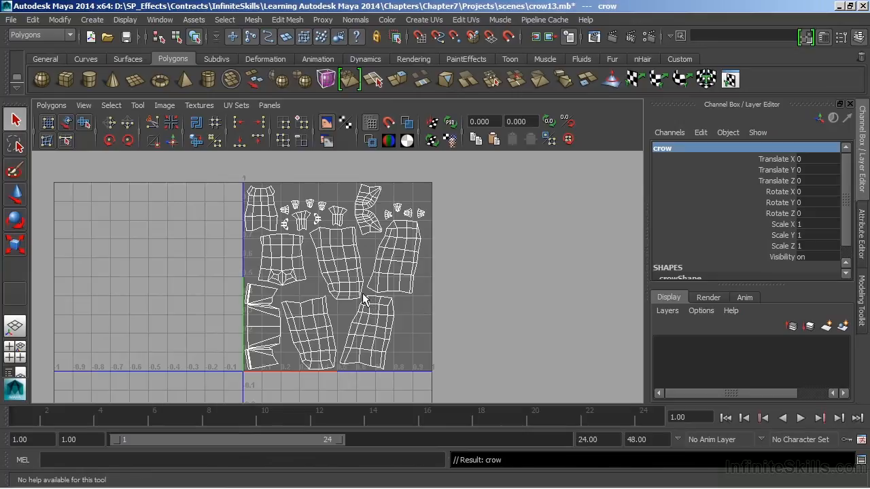
Open the UV Snapshot options from the Polygons menu and move the dialog aside
left_click(48, 105)
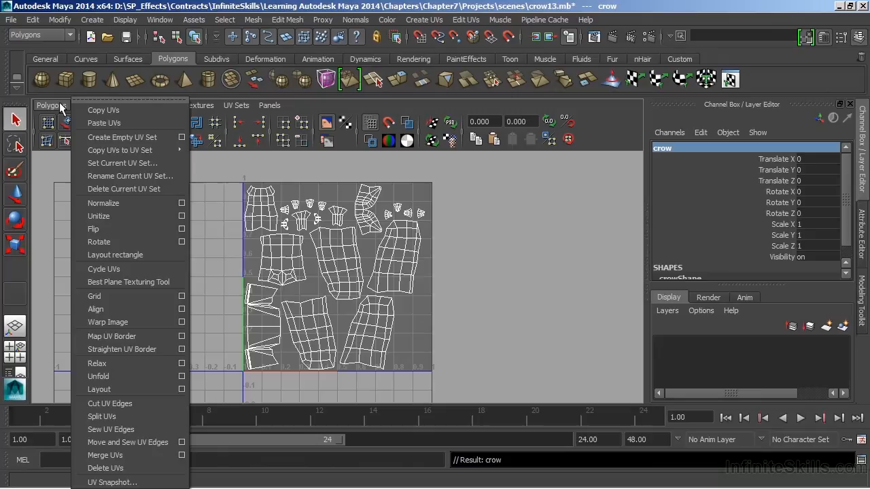
mouse_move(112, 483)
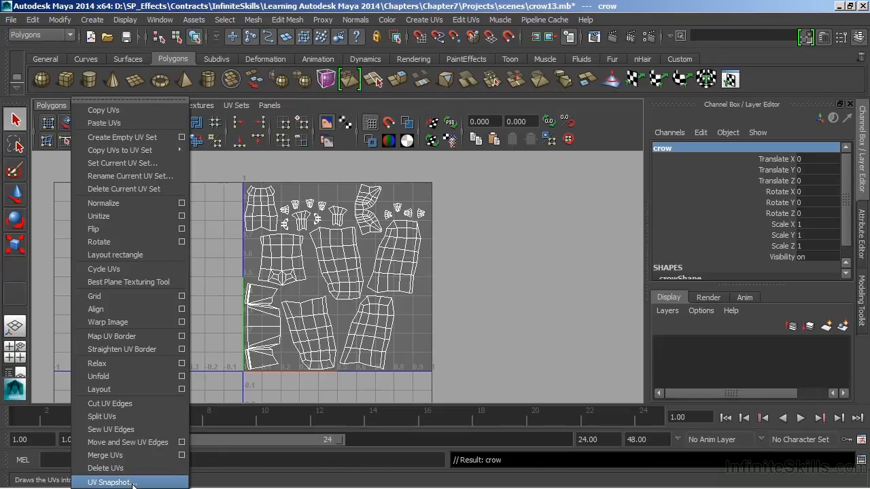
left_click(113, 483)
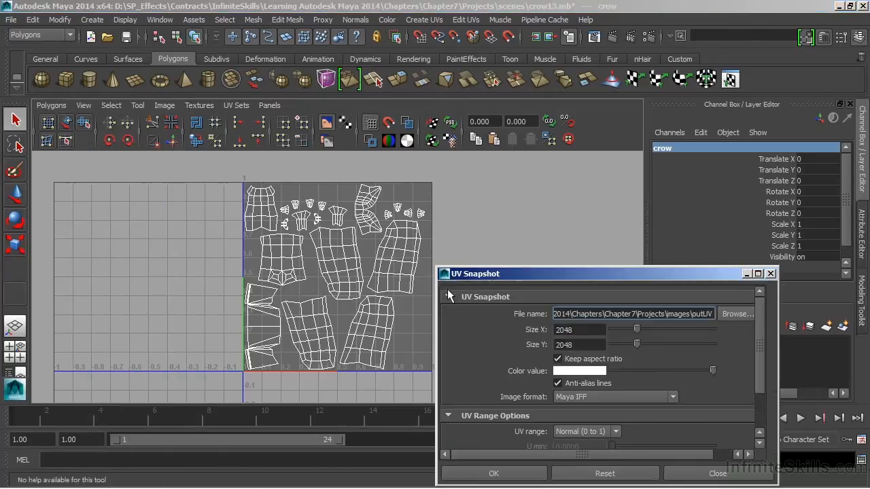
left_click_drag(475, 273, 540, 68)
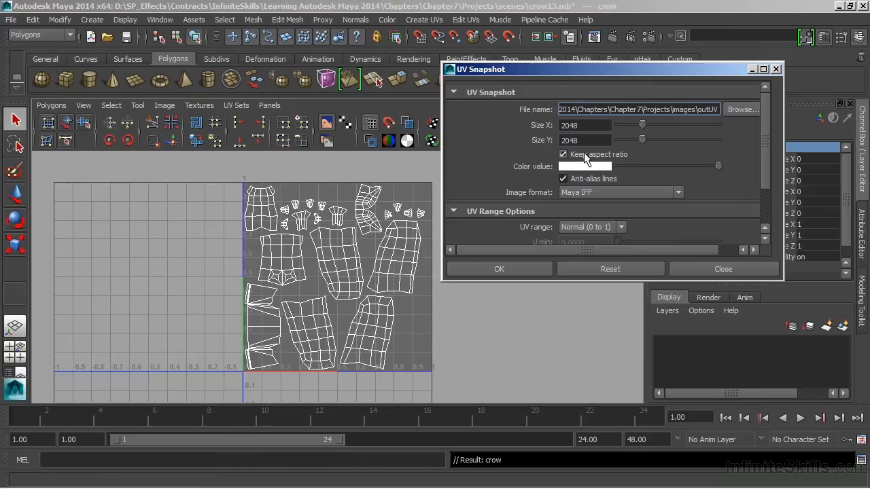
Adjust the snapshot size sliders, then enter 2048 as the width
left_click_drag(643, 125, 628, 125)
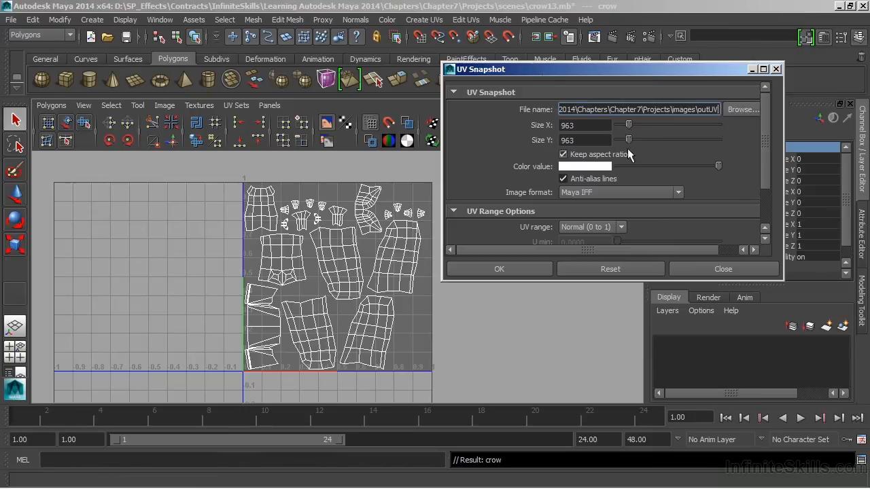
mouse_move(630, 124)
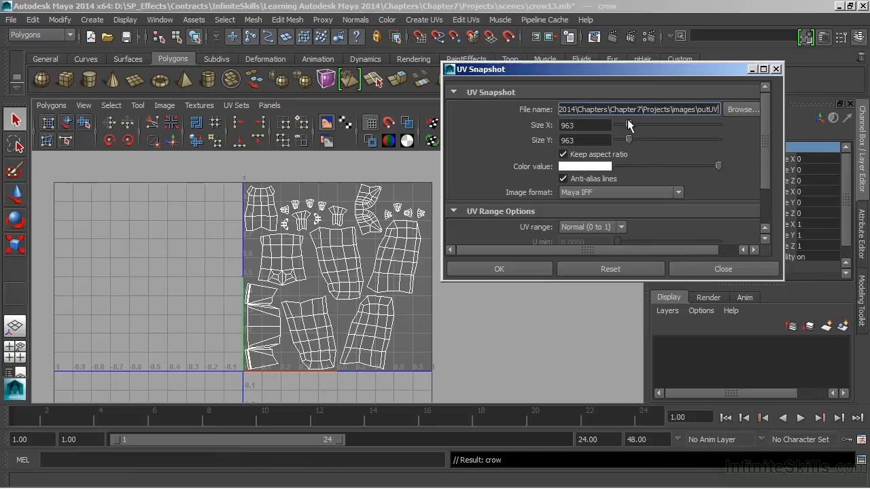
left_click_drag(627, 125, 637, 125)
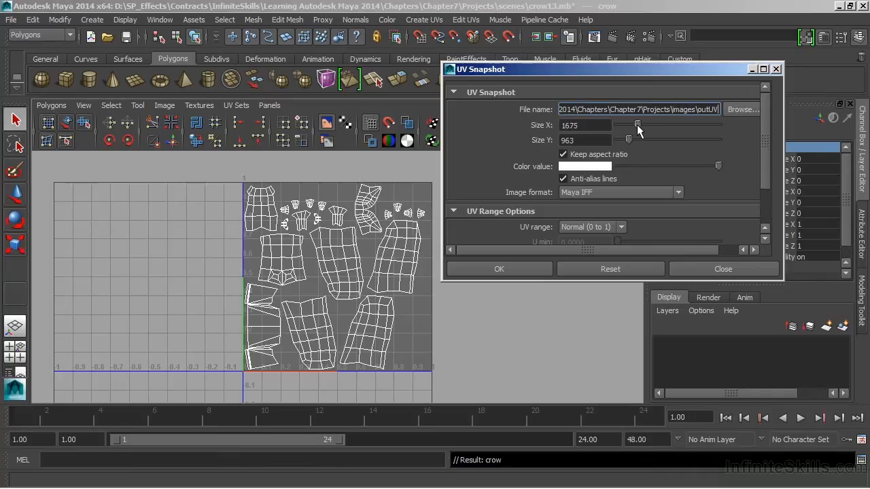
triple_click(585, 125)
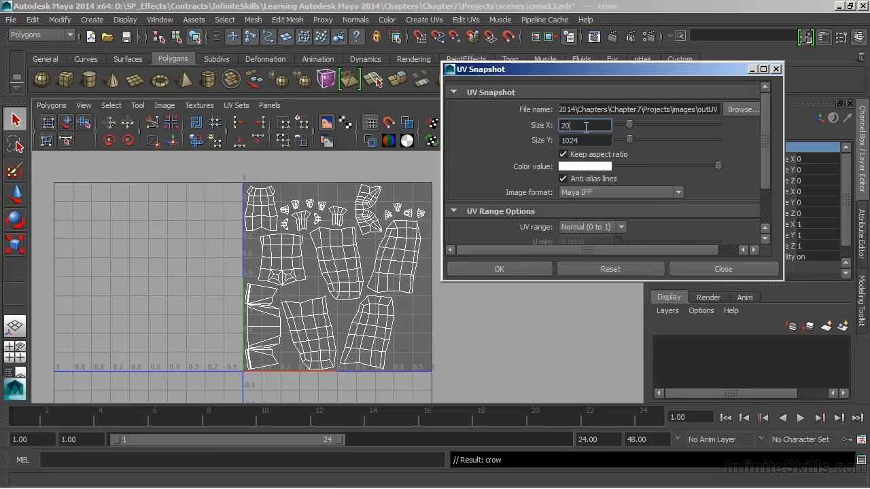
type("2048")
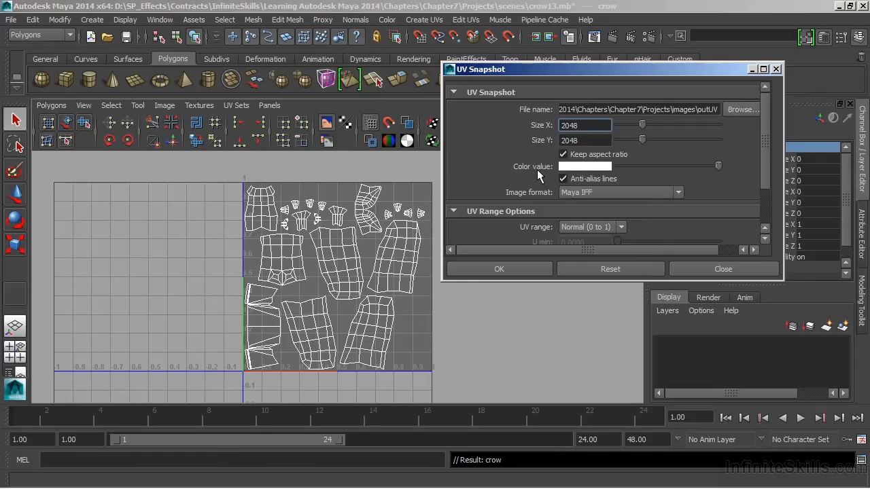
Confirm the 2048 snapshot size and set the image format to JPEG
left_click(585, 125)
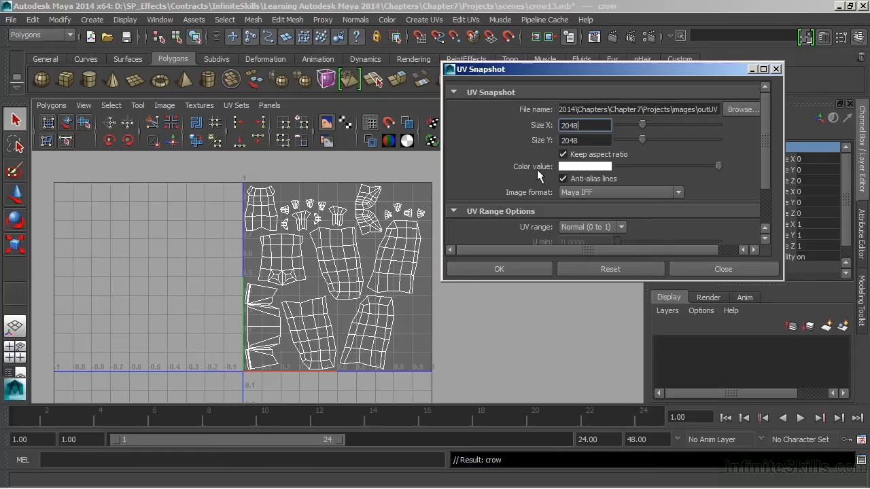
mouse_move(551, 195)
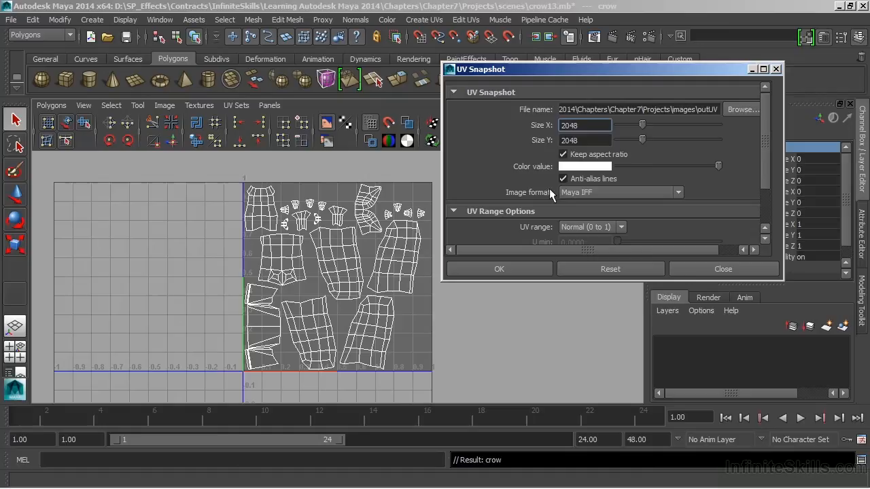
left_click(676, 192)
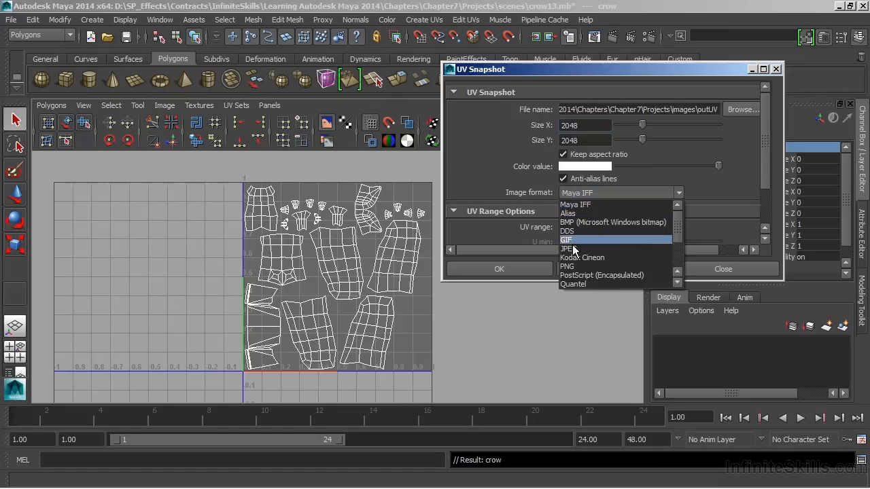
mouse_move(570, 249)
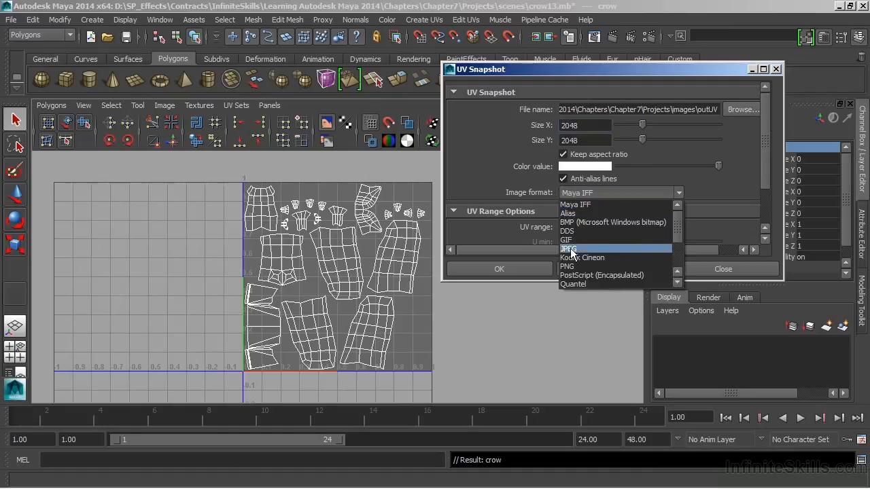
left_click(569, 248)
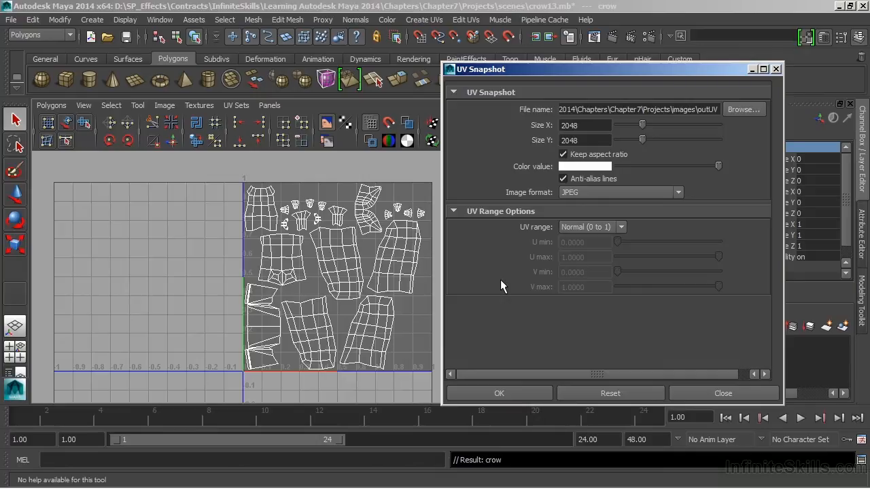
mouse_move(567, 243)
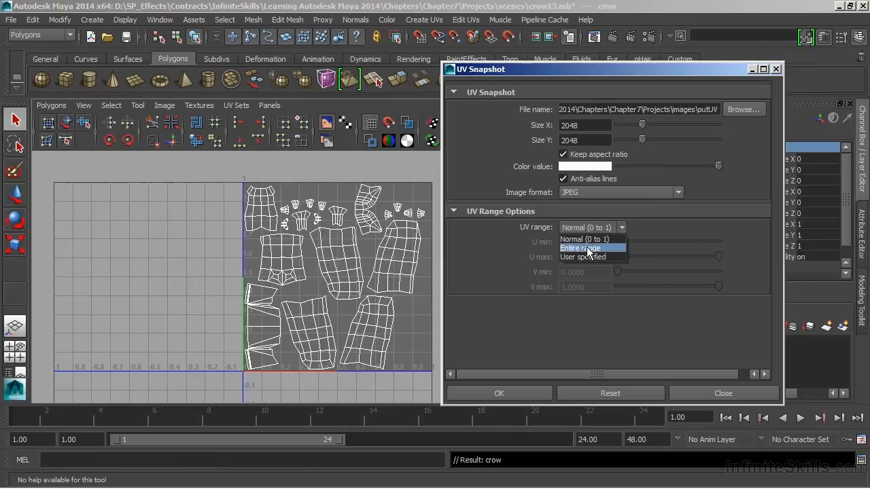
Try the UV range options, settling on Normal (0 to 1)
left_click(580, 248)
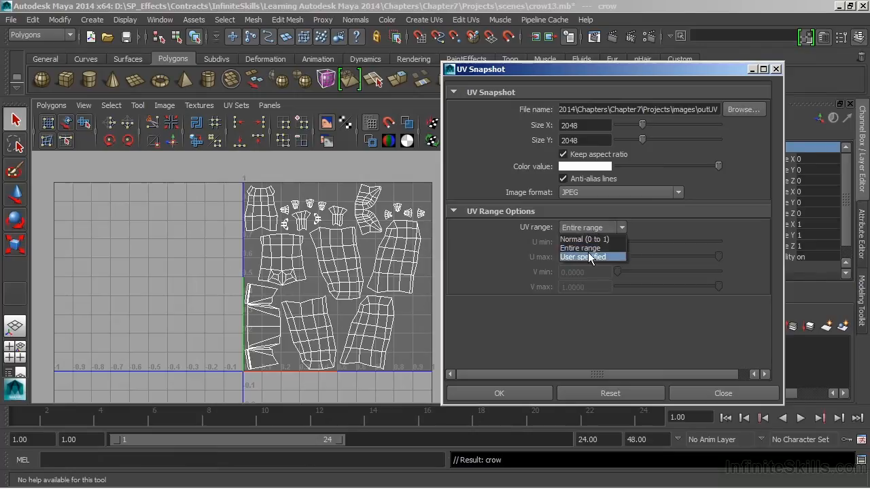
left_click(581, 257)
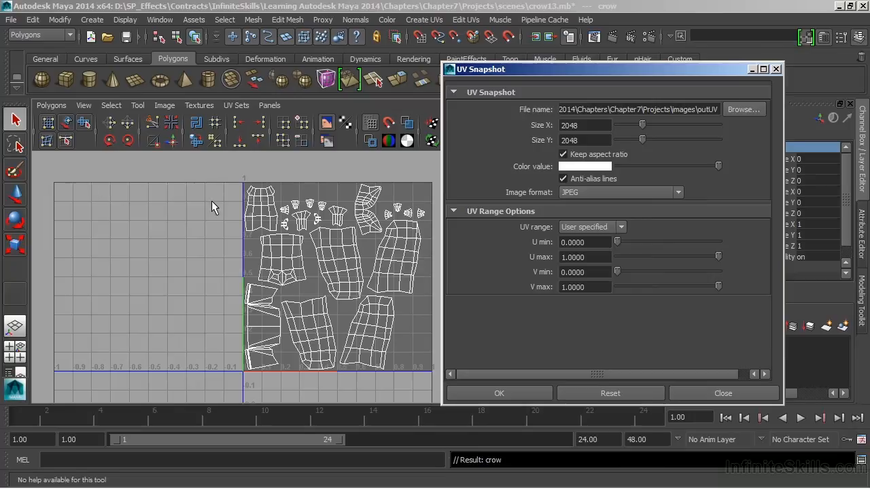
mouse_move(173, 289)
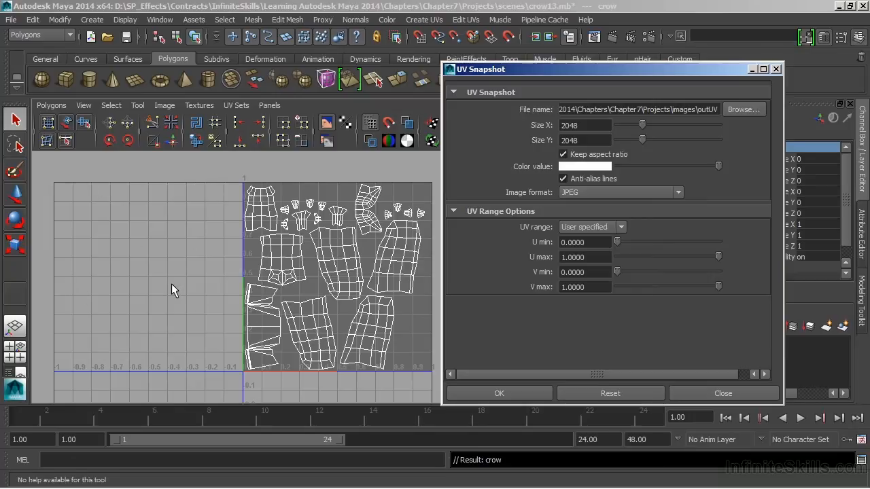
mouse_move(73, 380)
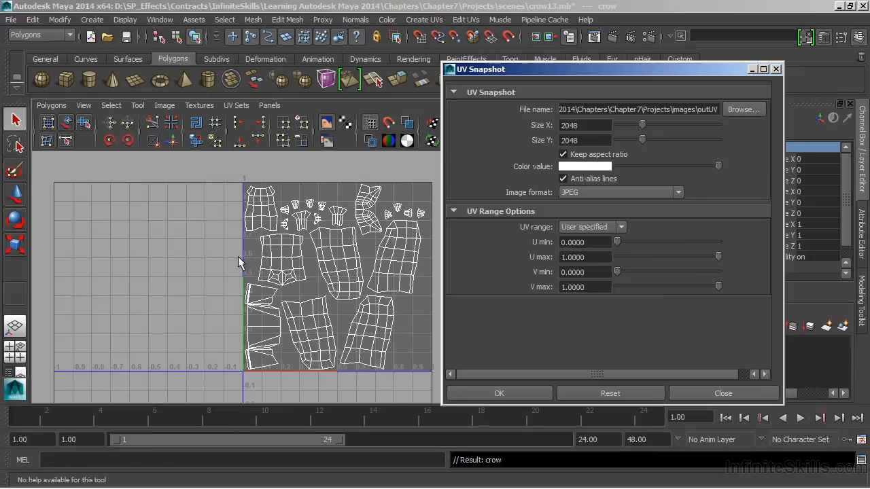
mouse_move(247, 175)
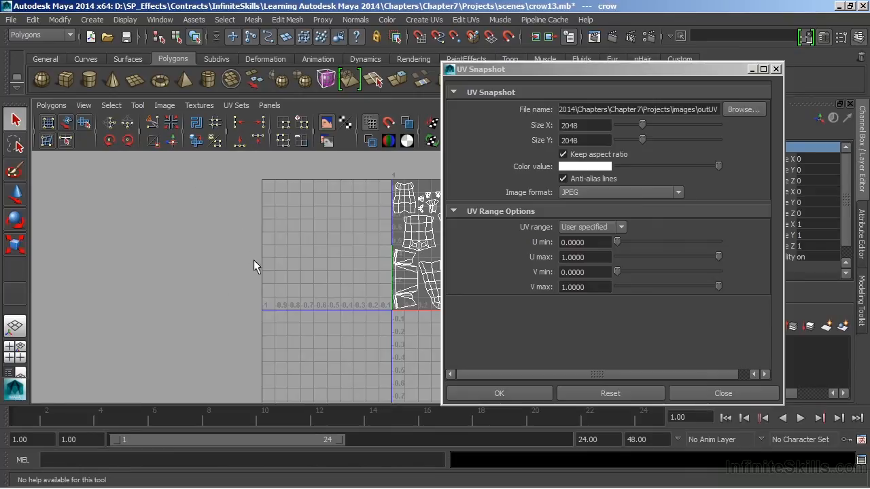
mouse_move(129, 294)
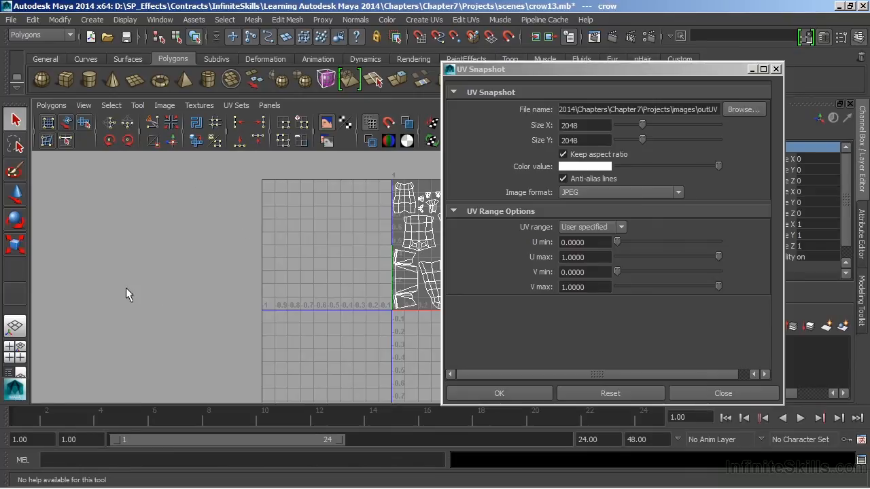
mouse_move(501, 258)
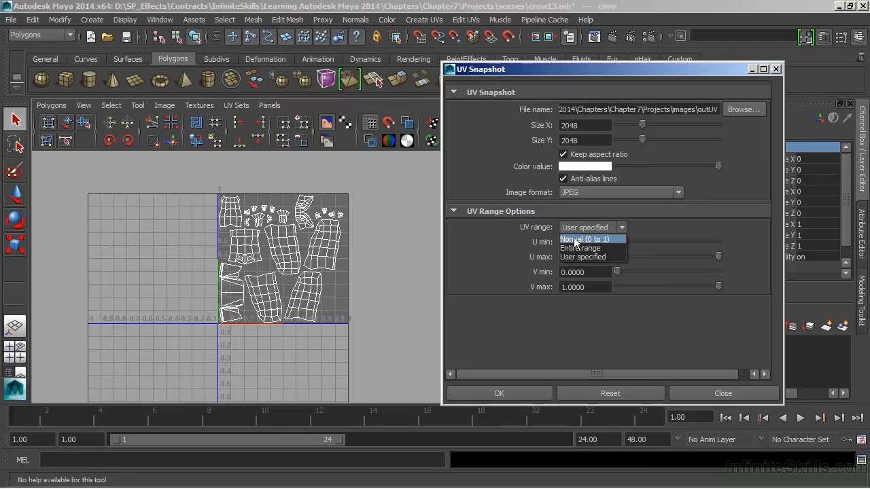
left_click(583, 239)
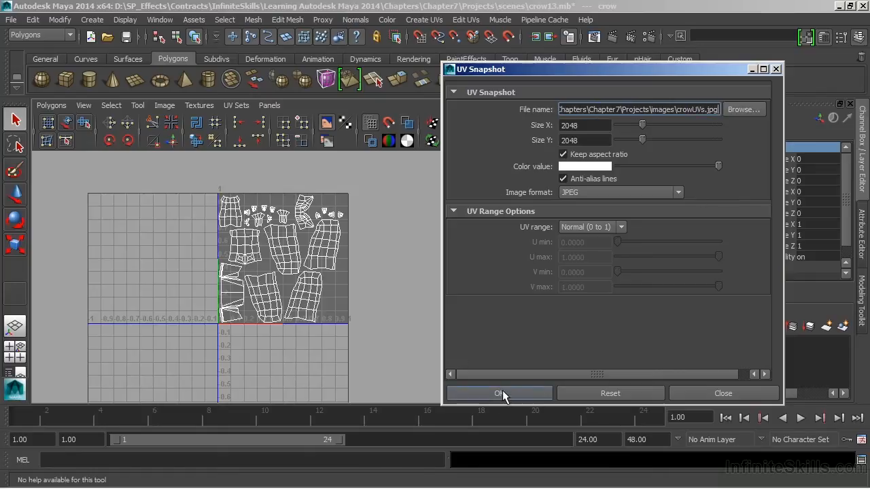
Export the UV snapshot as crowUVs.jpg into the images folder
left_click(499, 393)
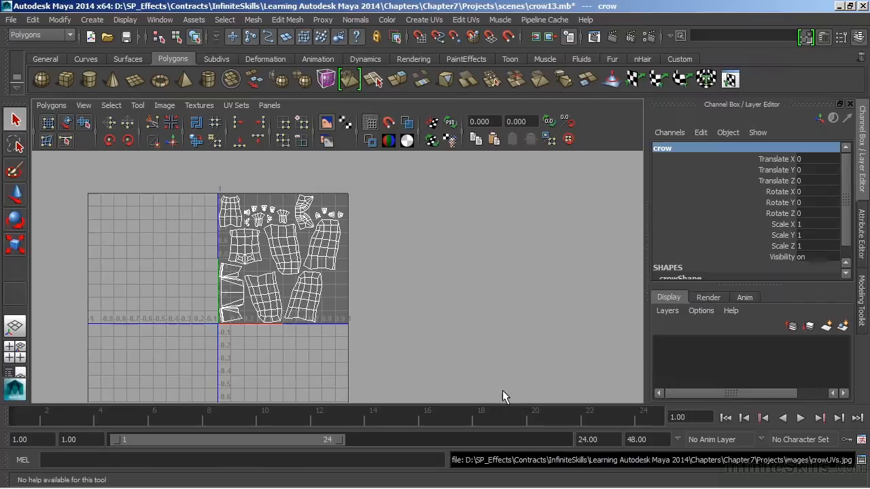
mouse_move(492, 359)
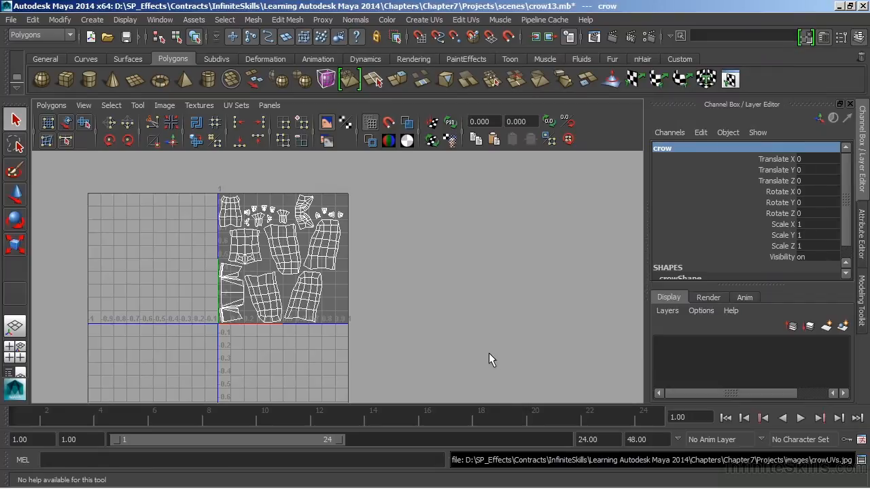
mouse_move(452, 336)
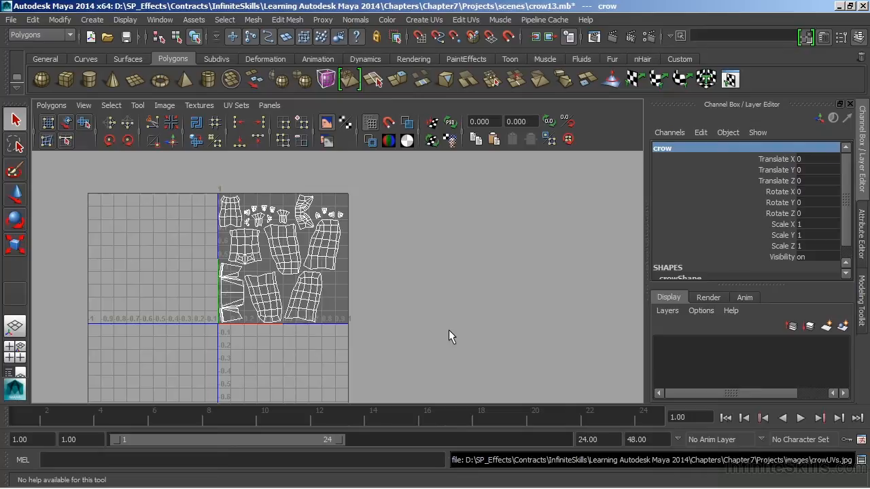
mouse_move(510, 365)
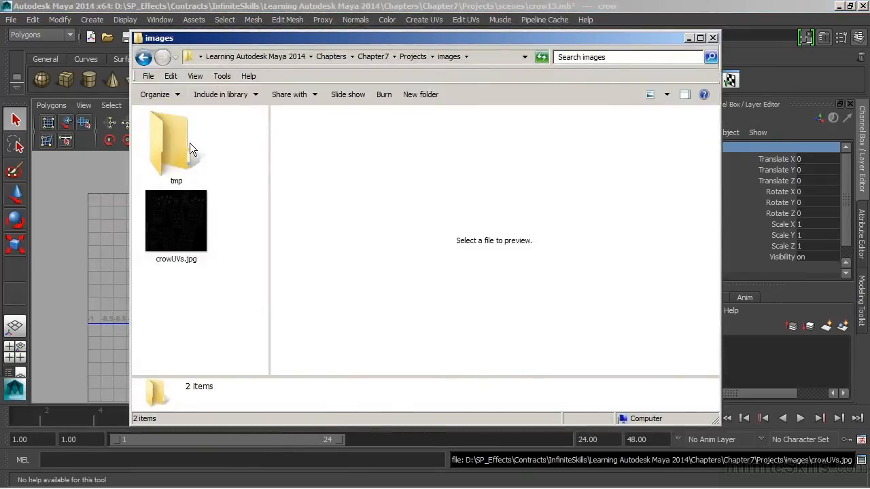
Preview crowUVs.jpg in Windows Explorer's preview pane
left_click(176, 221)
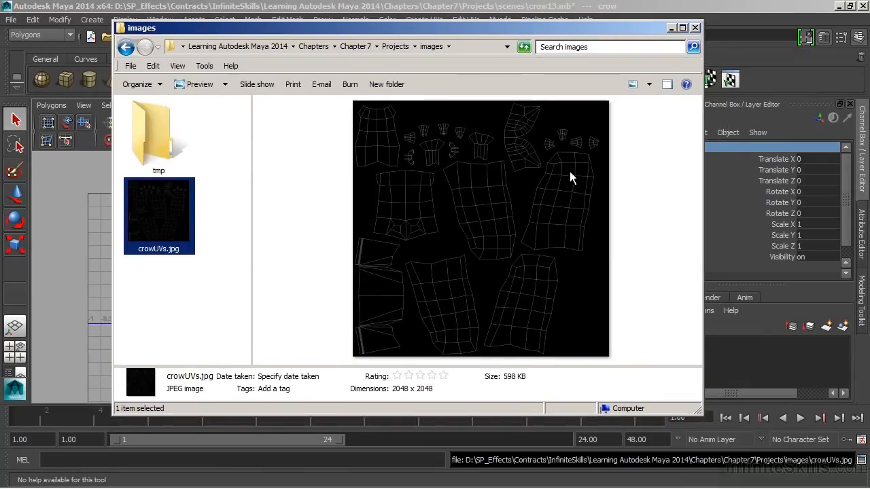
mouse_move(481, 128)
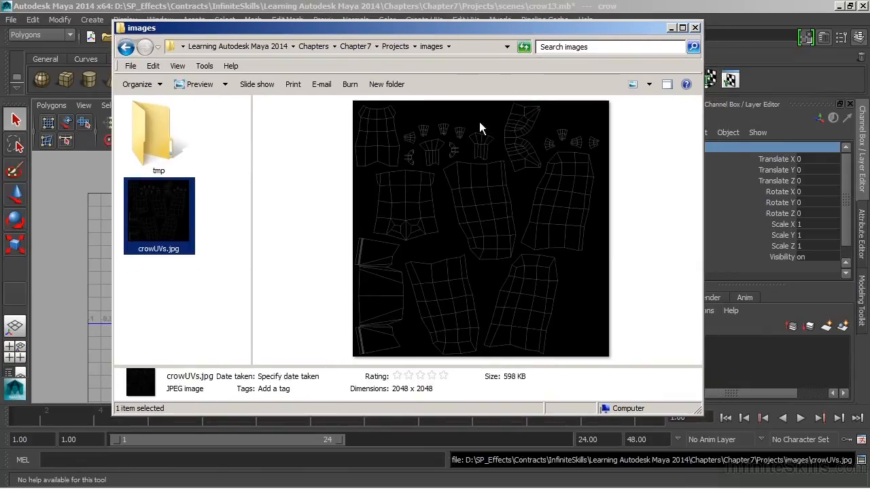
mouse_move(563, 138)
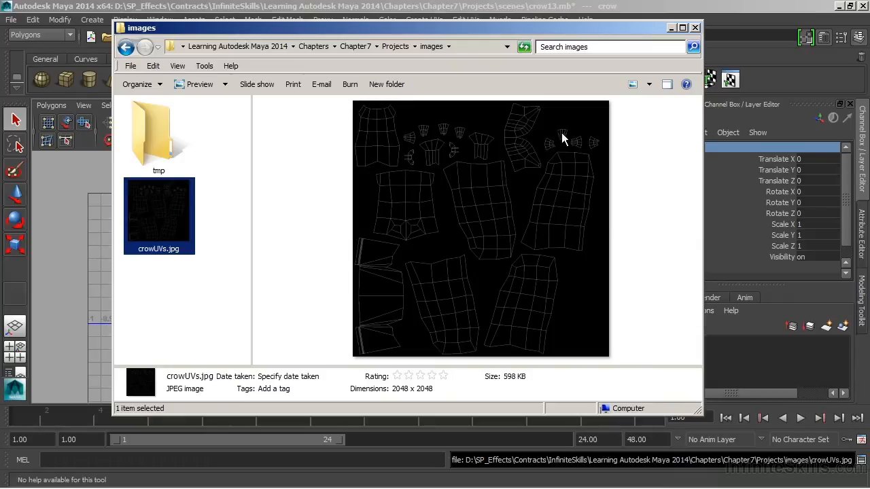
mouse_move(462, 240)
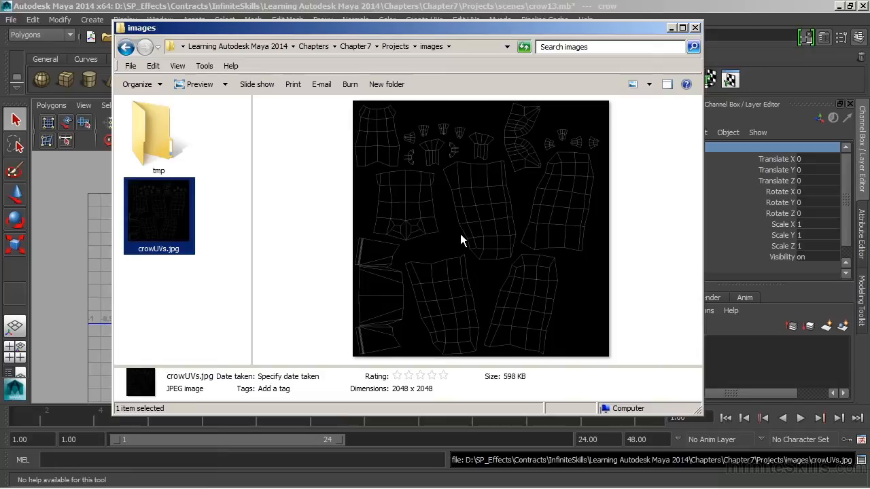
mouse_move(471, 234)
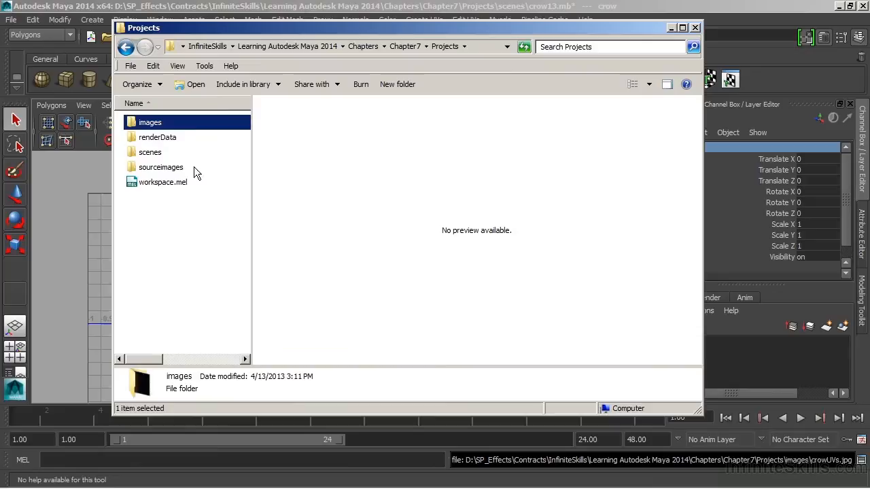
Open crow_DIFF.jpg from the sourceimages folder in the photo viewer
double_click(161, 168)
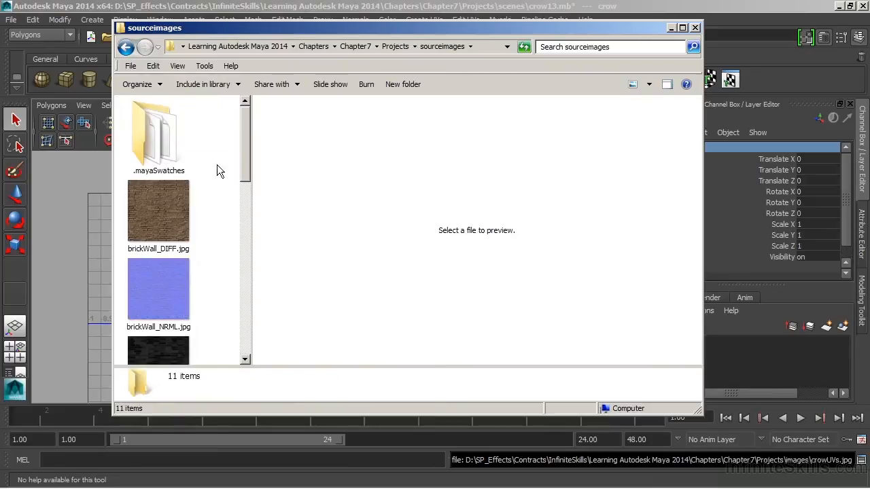
scroll("down", 3)
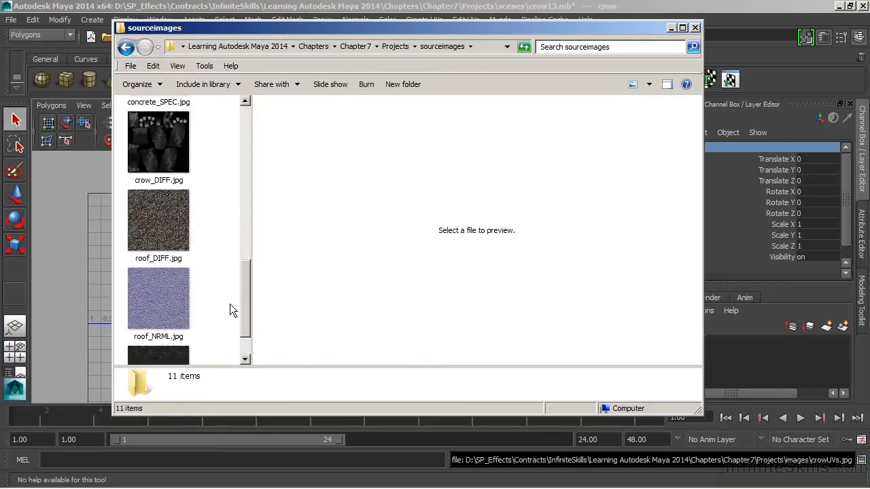
double_click(158, 143)
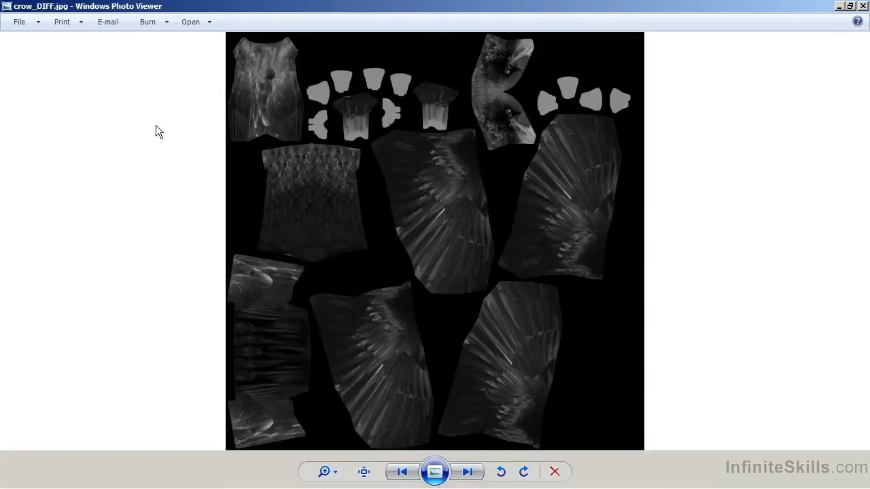
mouse_move(202, 164)
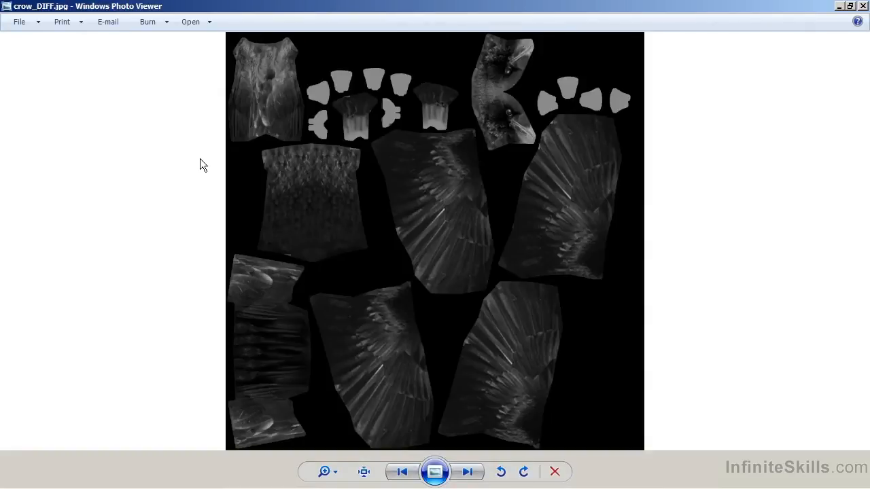
mouse_move(185, 174)
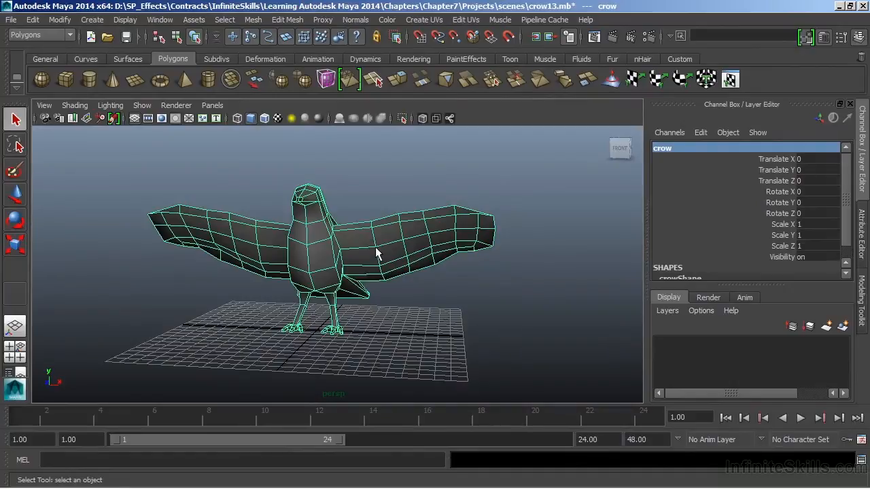
Assign a Lambert material to the crow and open lambert2's color texture chooser
right_click(376, 252)
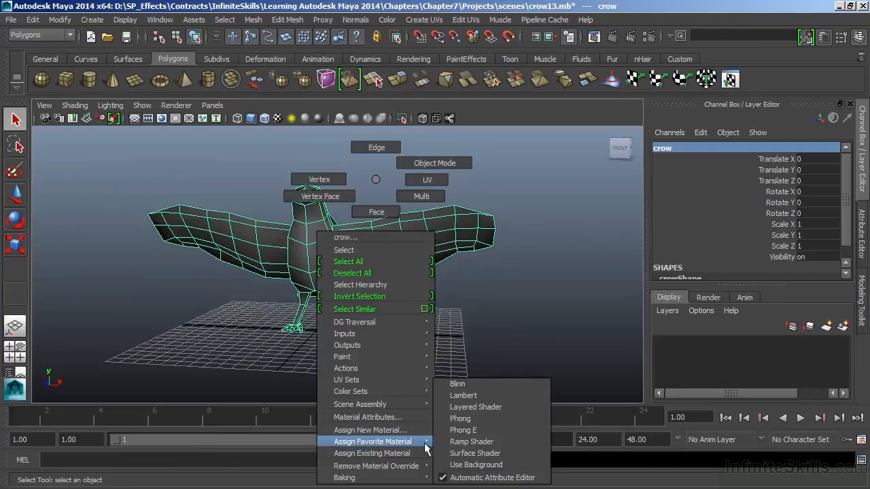
mouse_move(460, 418)
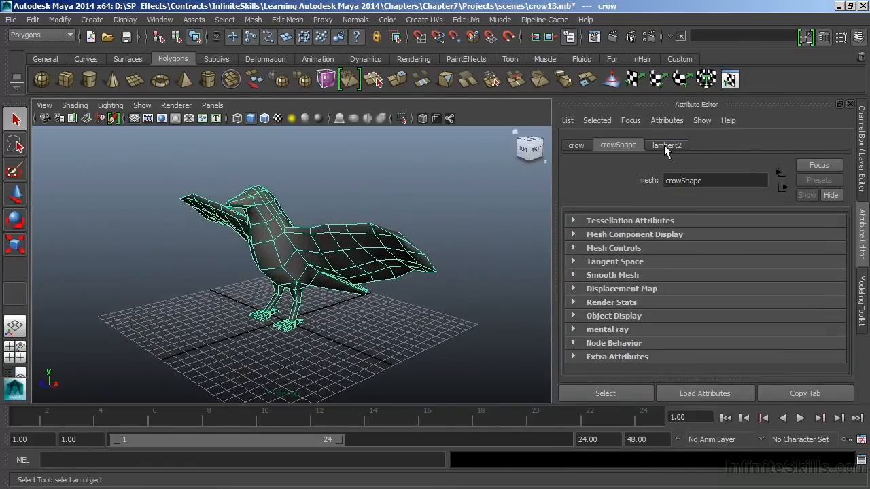
left_click(667, 145)
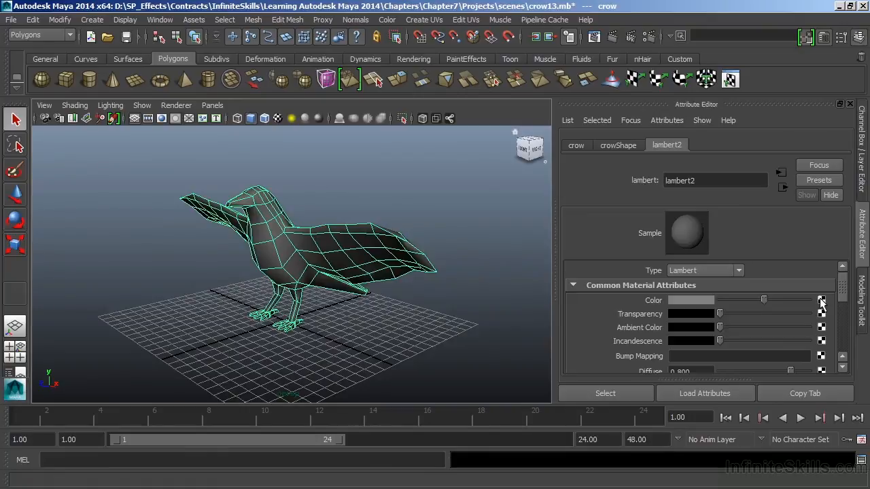
left_click(822, 301)
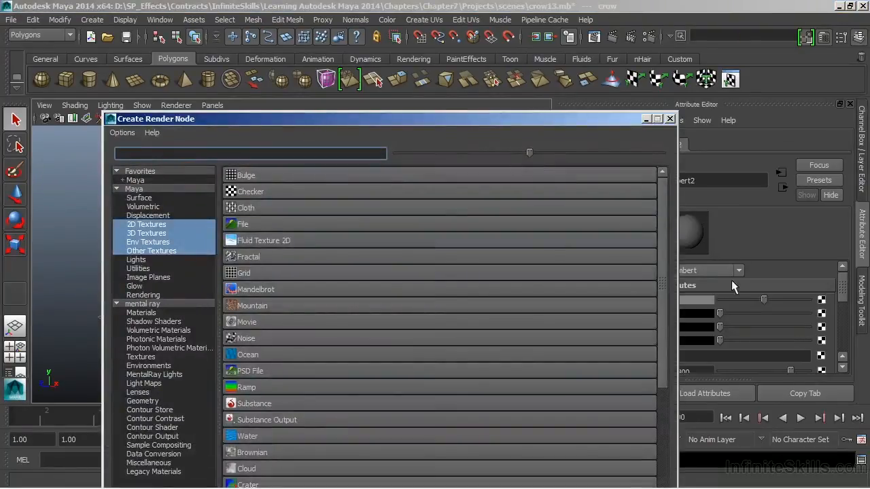
mouse_move(250, 231)
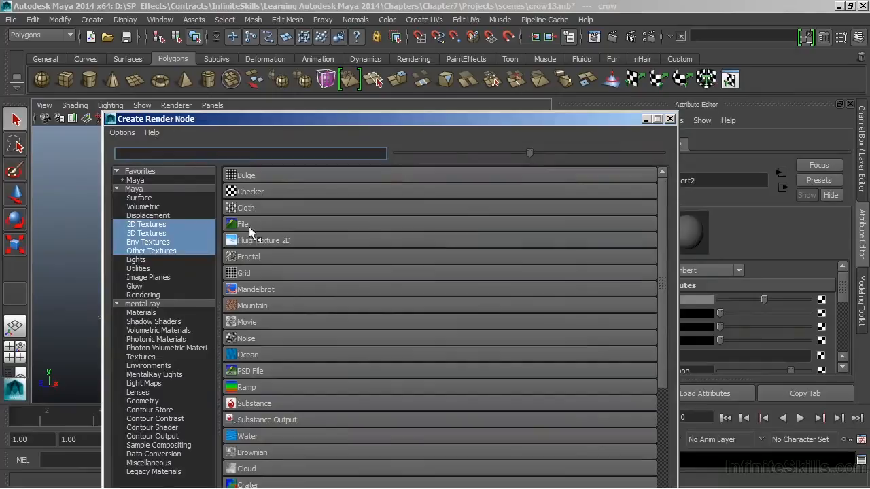
mouse_move(243, 224)
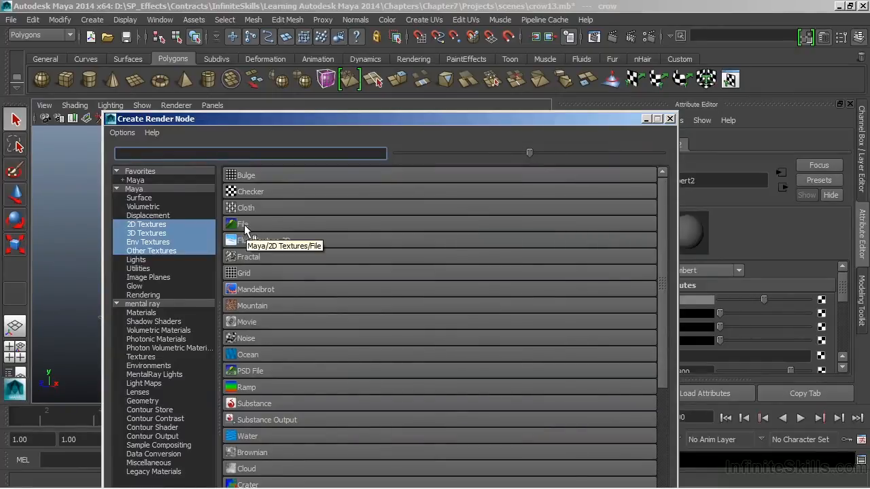
Create a file texture for the color and load crow_DIFF.jpg from sourceimages
left_click(245, 224)
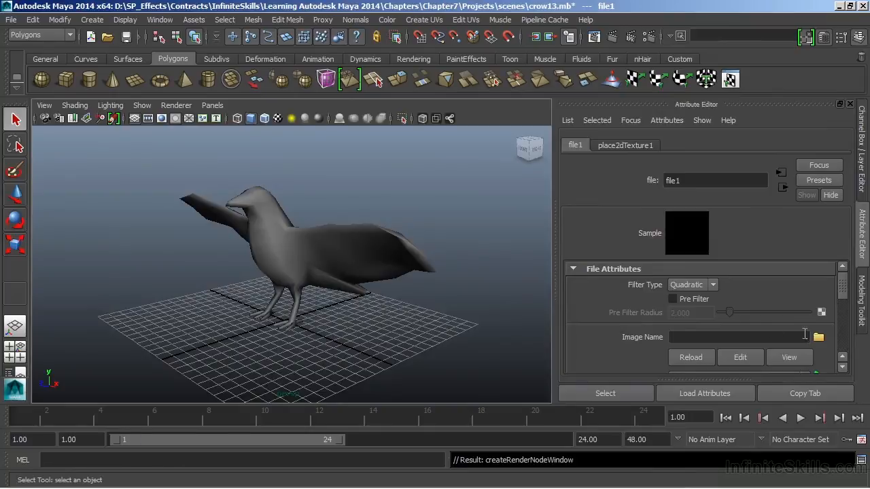
mouse_move(695, 312)
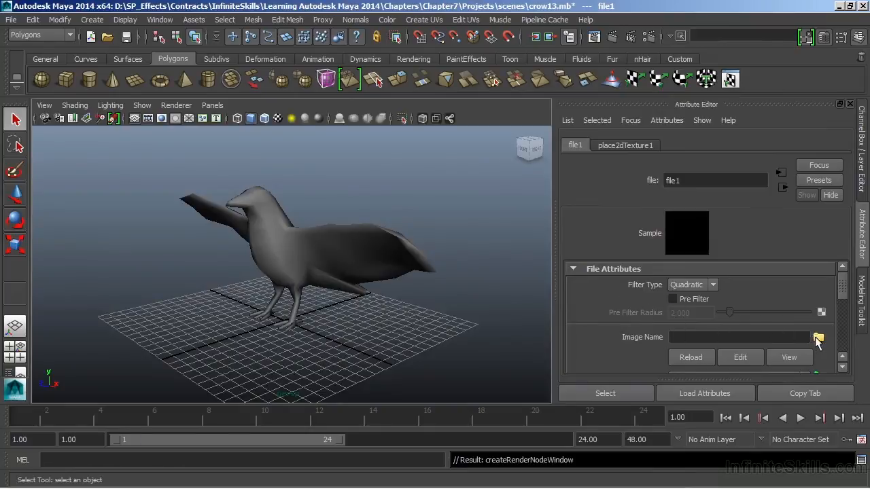
left_click(819, 338)
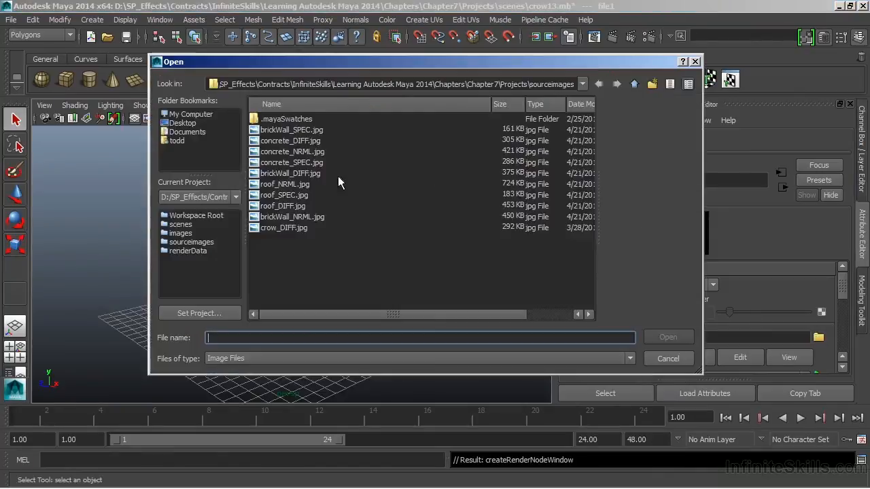
left_click(284, 228)
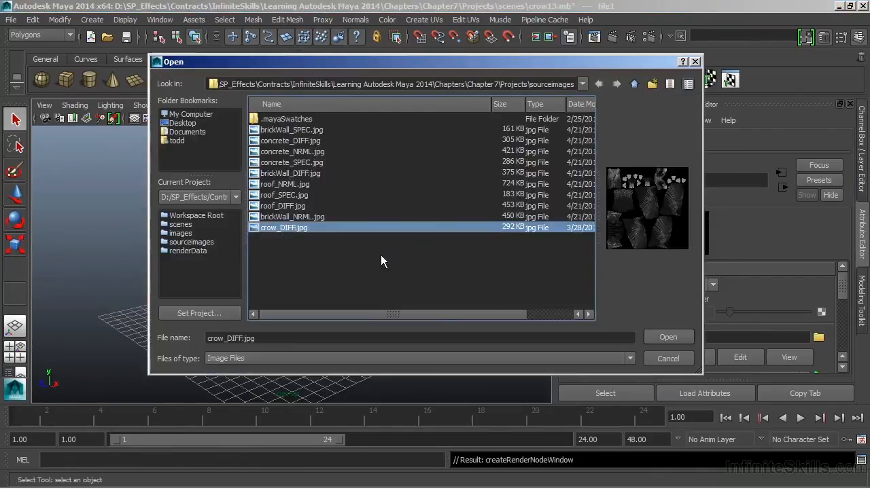
left_click(667, 337)
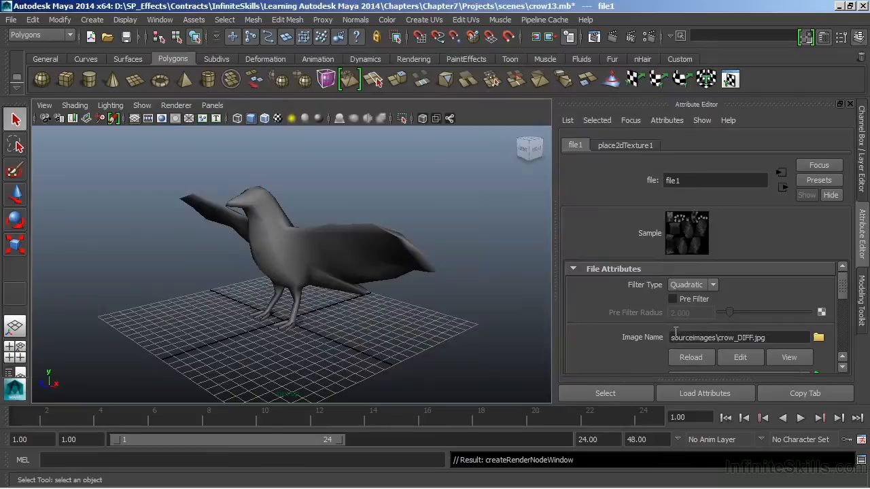
mouse_move(305, 239)
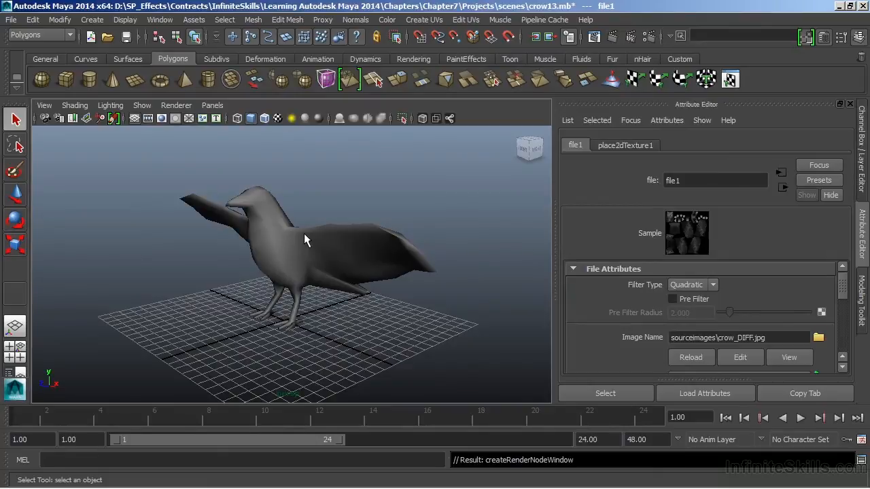
Show the crow in textured shading and tumble around to inspect the painted feathers
key("6")
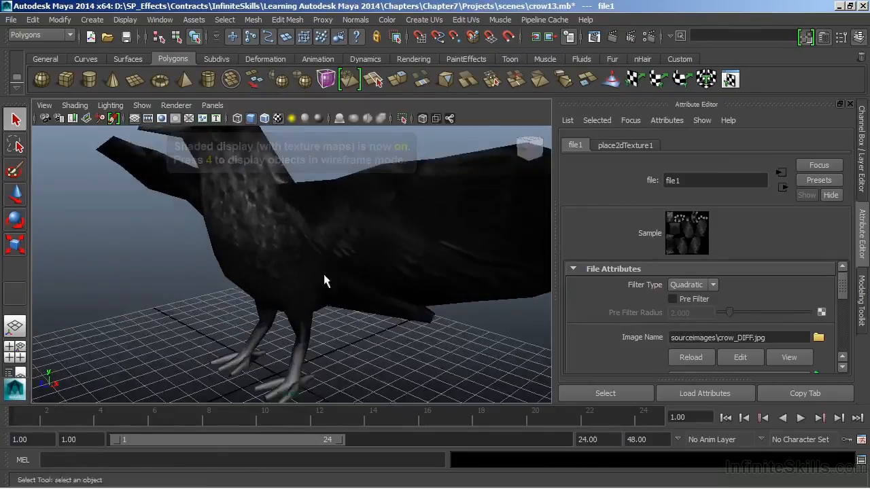
left_click_drag(326, 279, 228, 344)
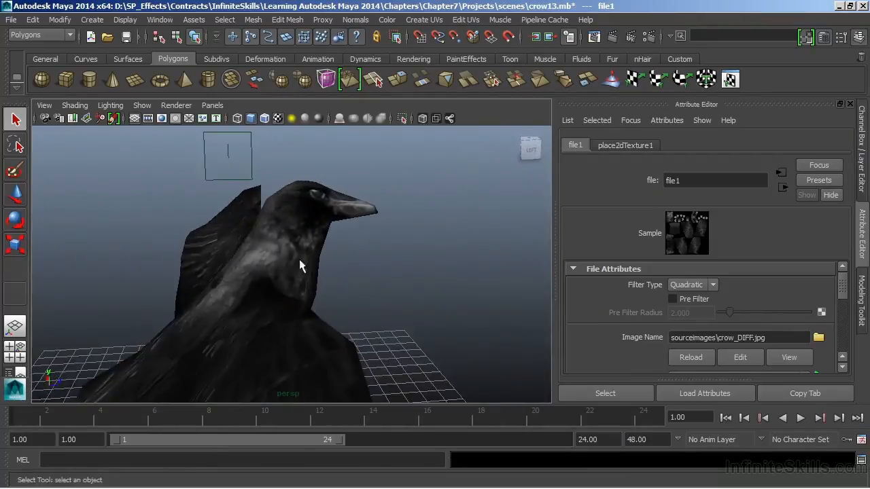
left_click_drag(302, 265, 165, 249)
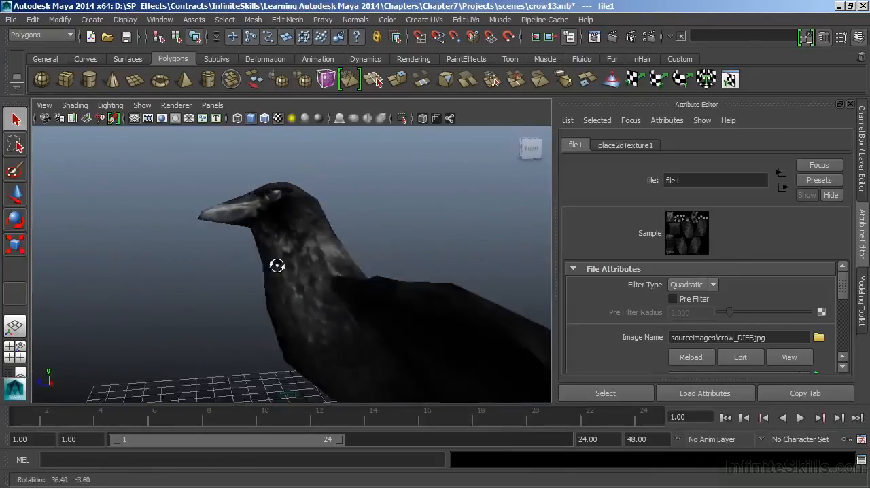
left_click_drag(278, 265, 321, 279)
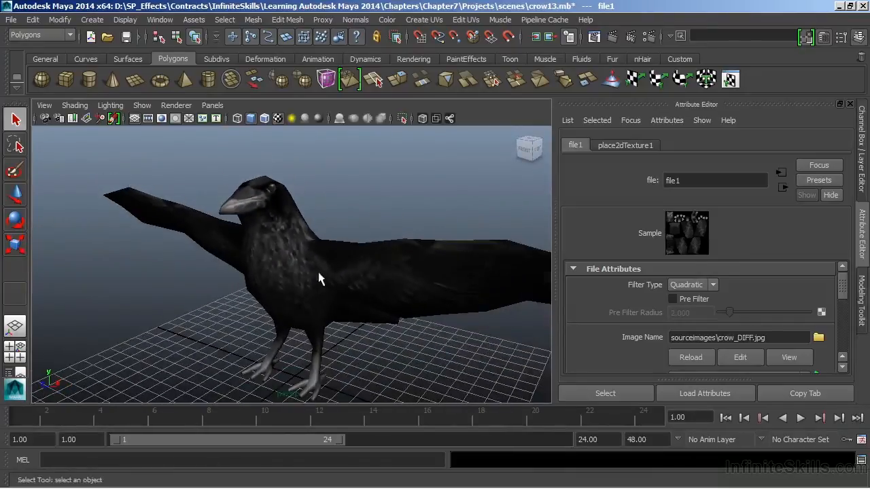
left_click(177, 105)
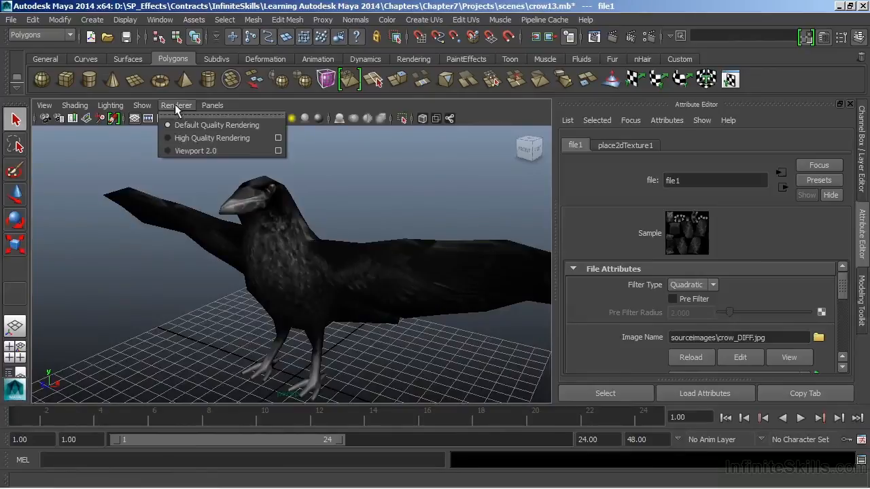
mouse_move(196, 151)
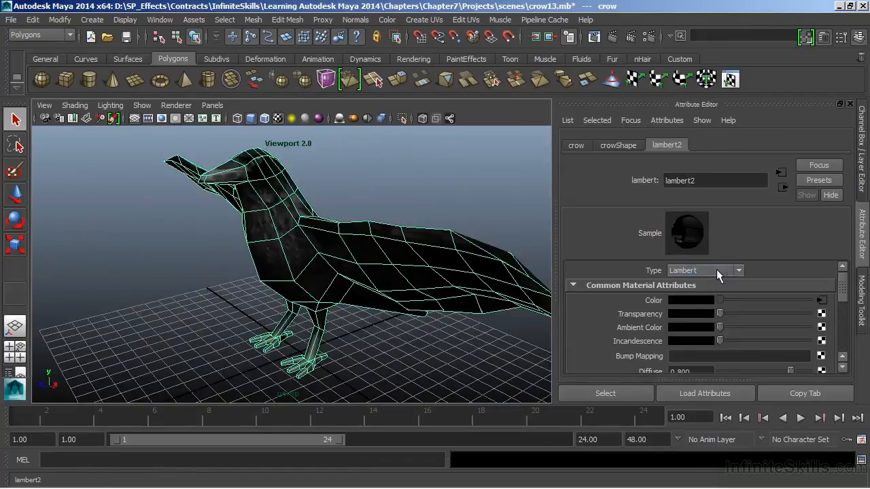
Change the crow's material type to Anisotropic and orbit to view the glossy highlights
left_click(738, 270)
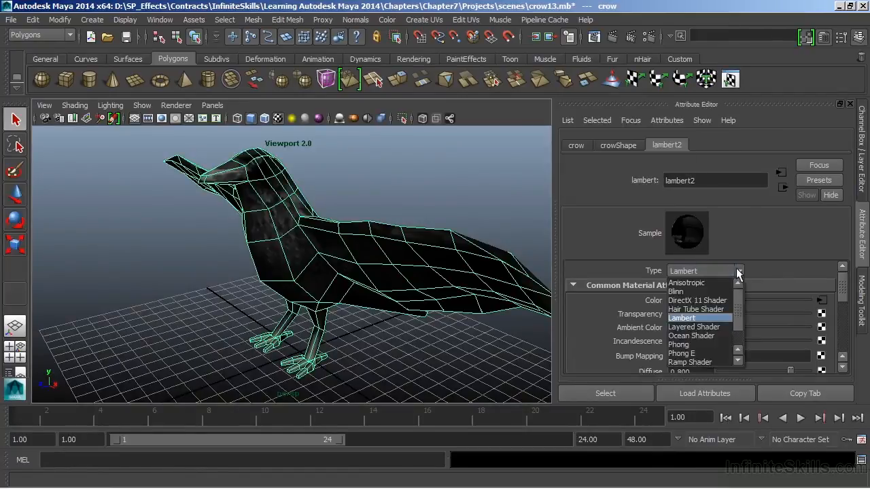
mouse_move(707, 282)
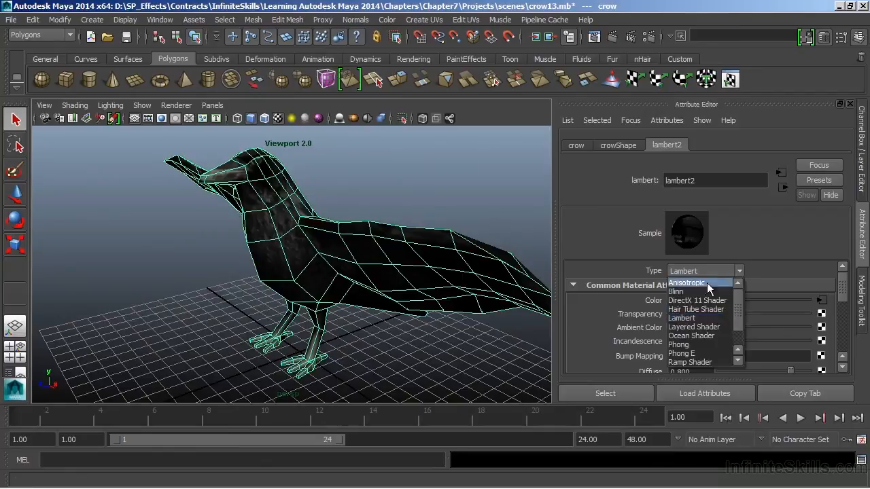
left_click(686, 283)
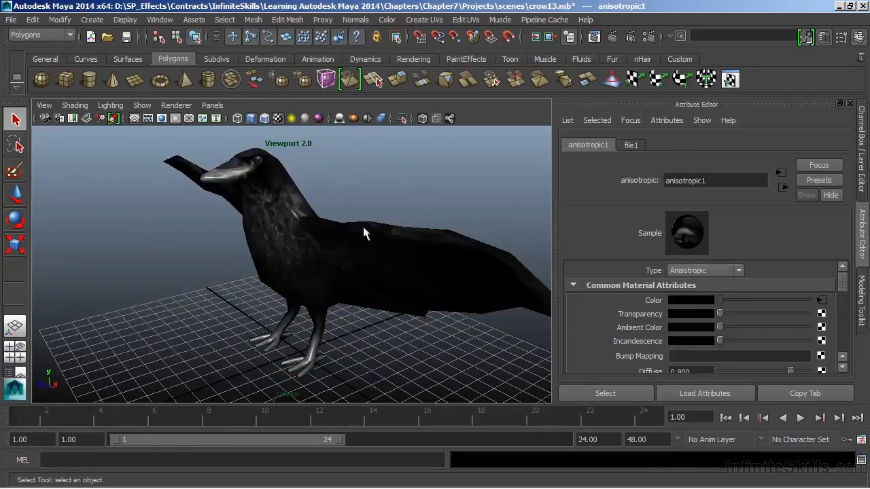
left_click_drag(363, 233, 297, 271)
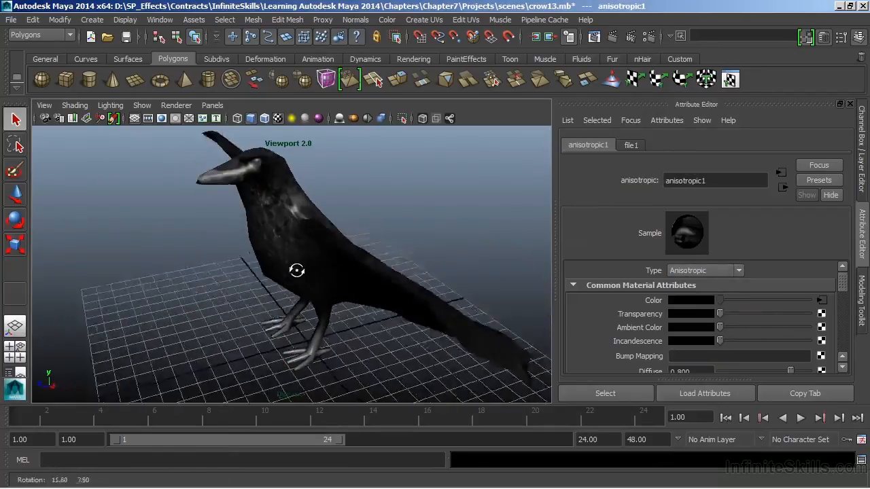
left_click_drag(297, 271, 289, 246)
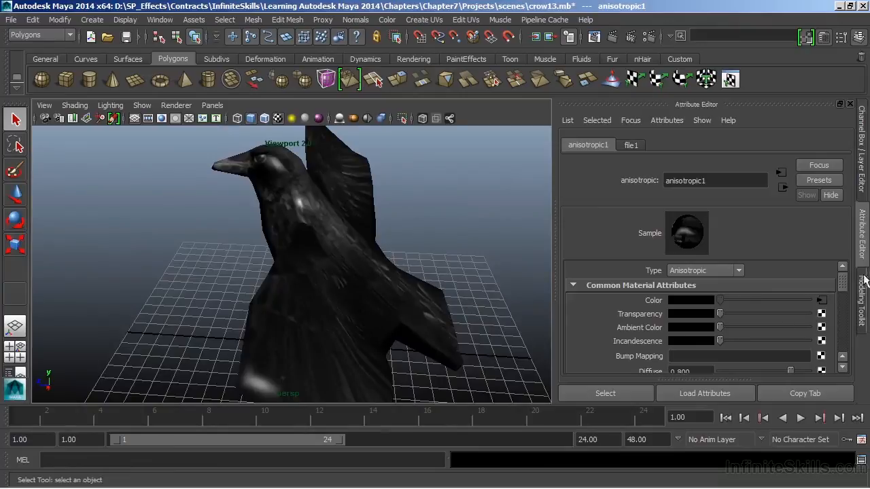
mouse_move(845, 283)
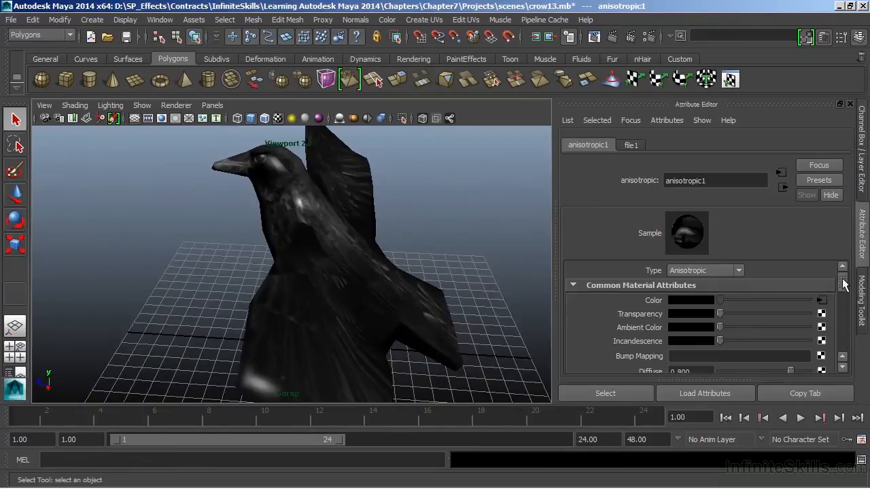
scroll("down", 3)
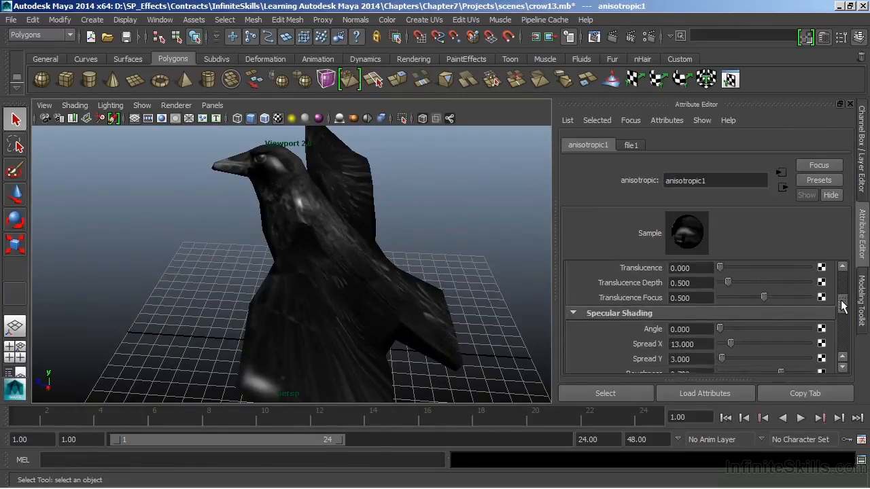
scroll("down", 3)
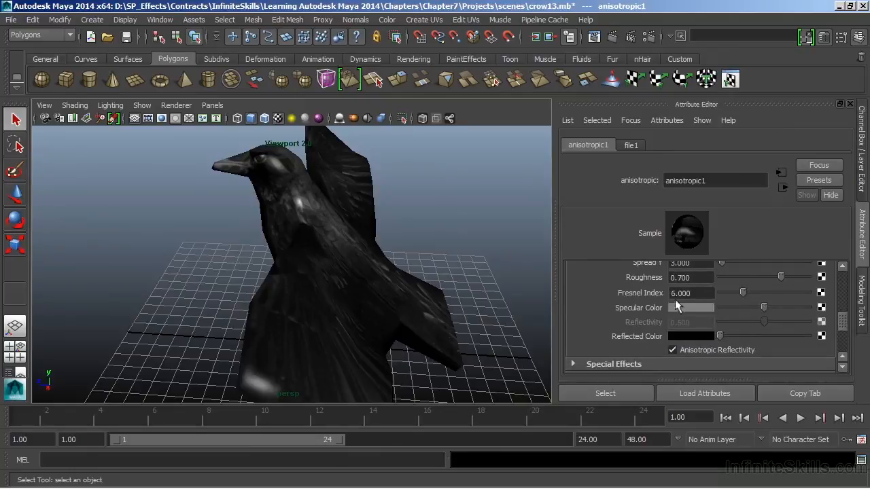
mouse_move(347, 285)
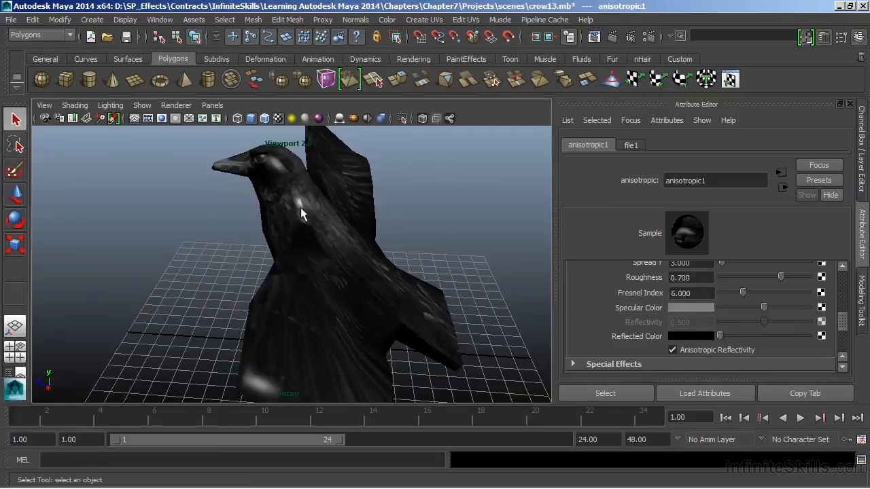
mouse_move(333, 217)
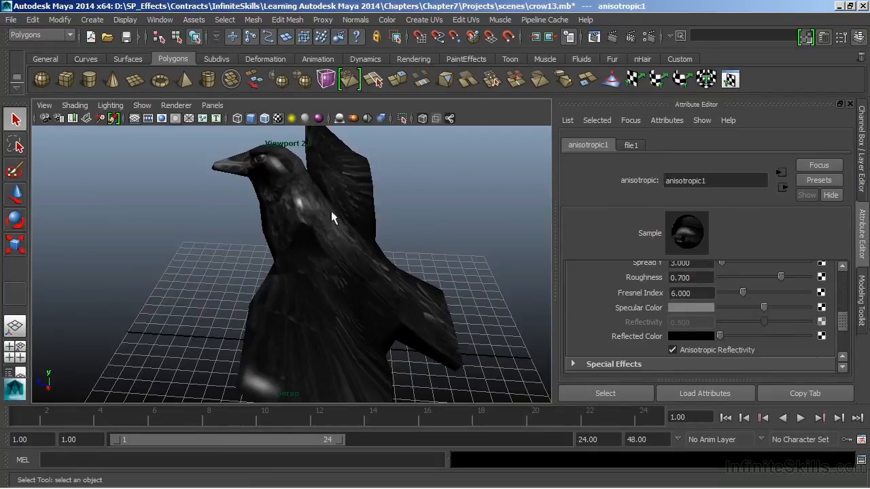
mouse_move(324, 225)
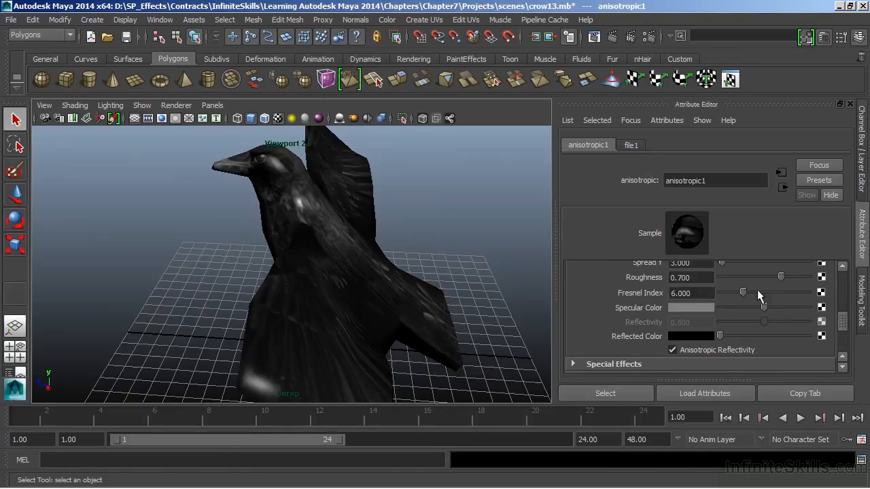
mouse_move(823, 314)
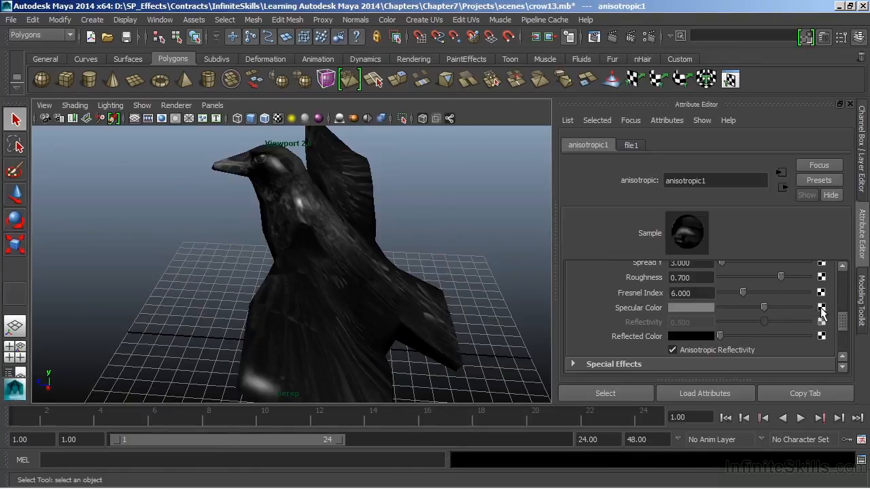
Connect a new File texture (file2) to Specular Color and browse sourceimages for its image
left_click(821, 307)
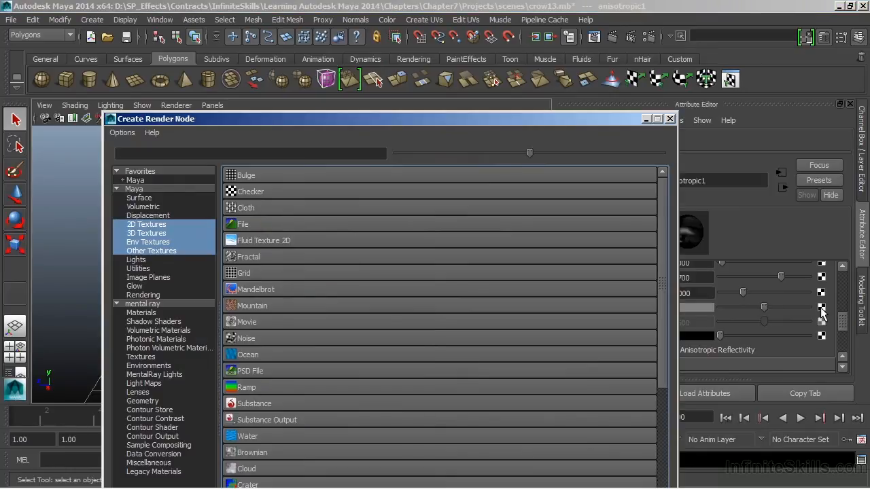
left_click(242, 223)
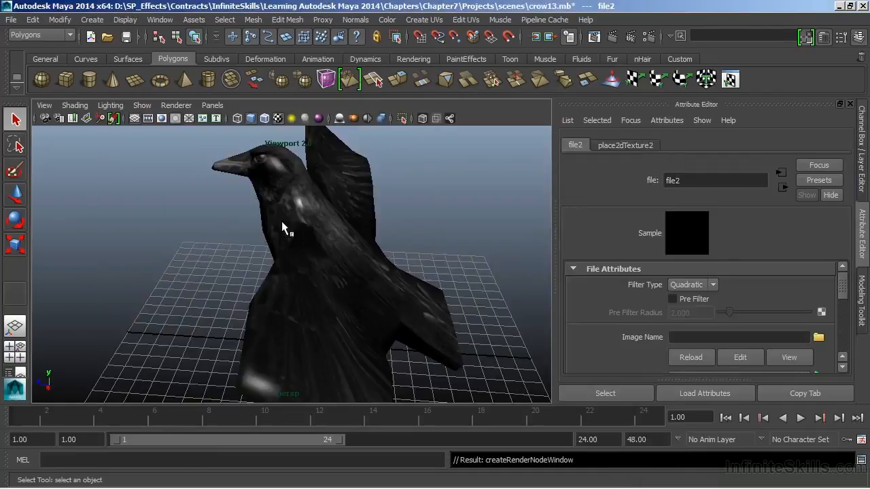
left_click(819, 337)
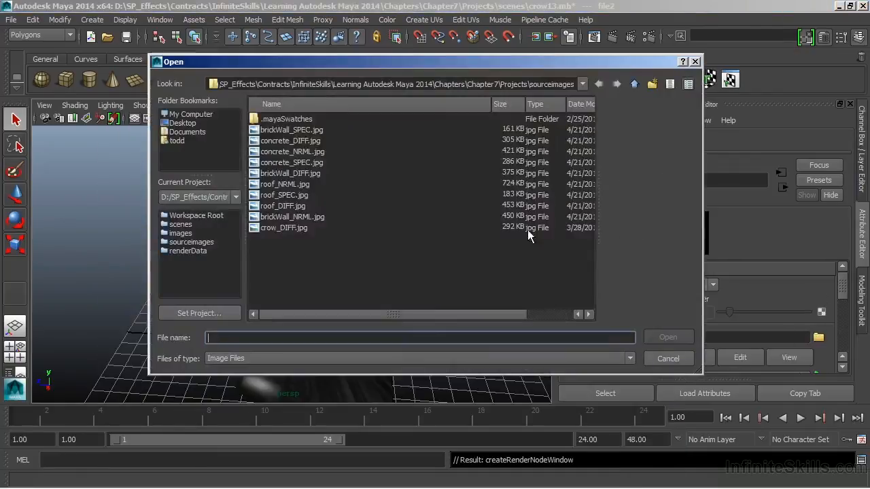